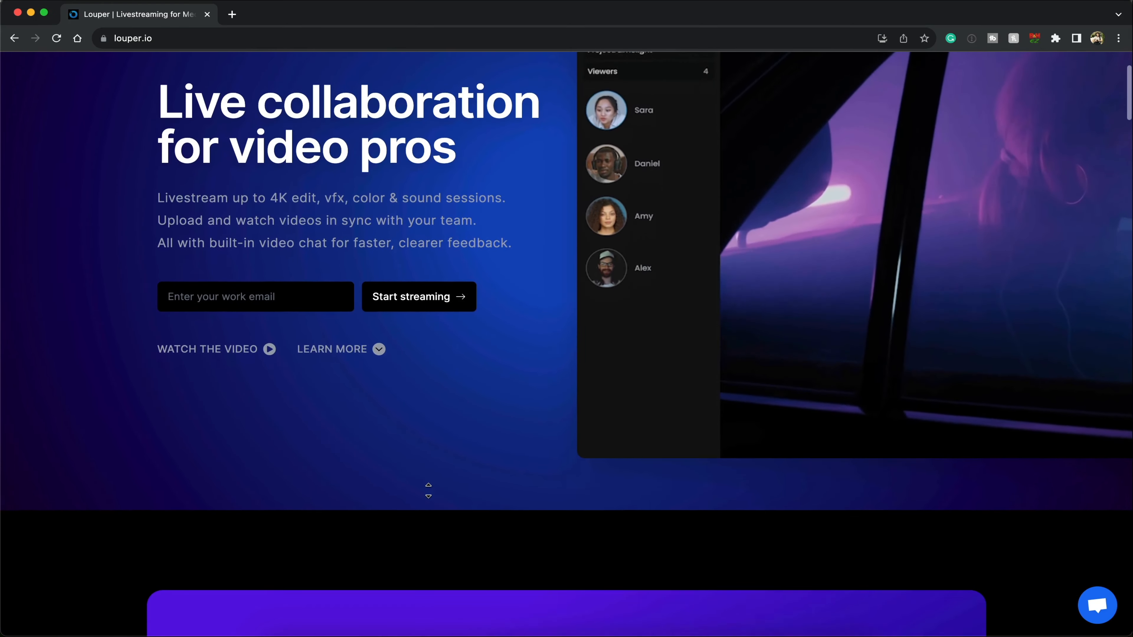
- Sign in from louper.io to reach the rooms dashboard listing the Studio and temporary rooms
scroll(down, 3)
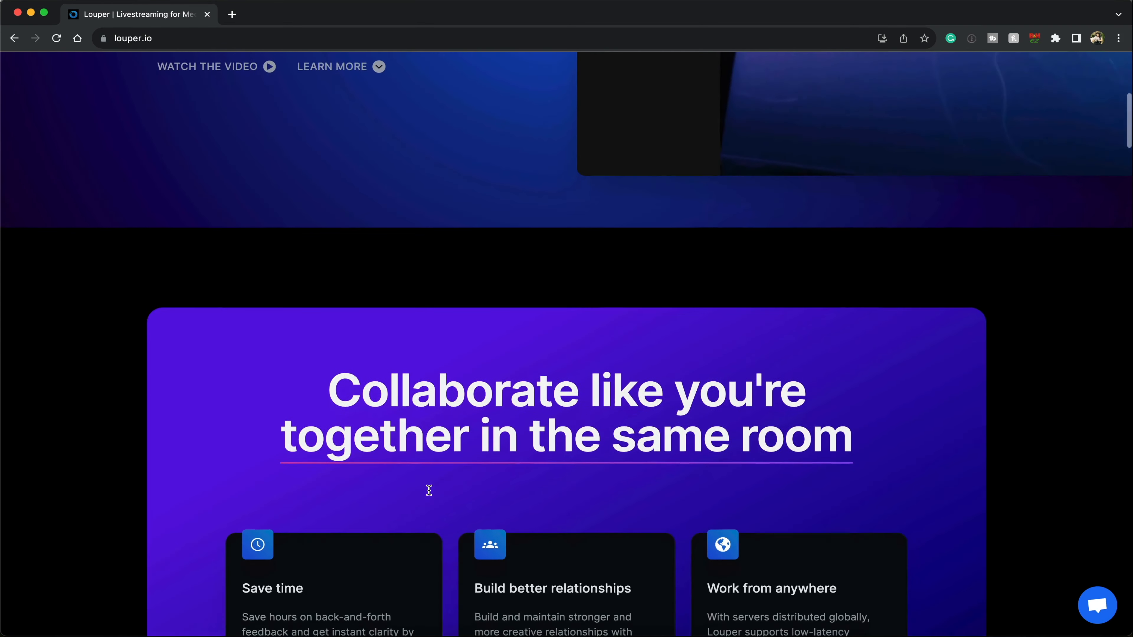
scroll(down, 3)
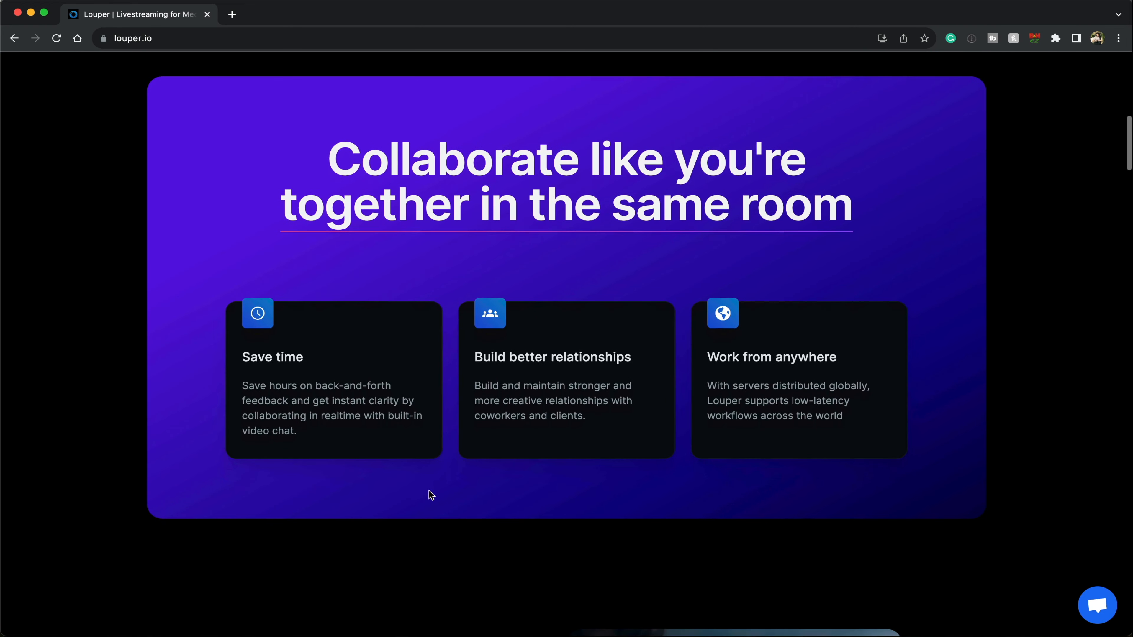
scroll(down, 3)
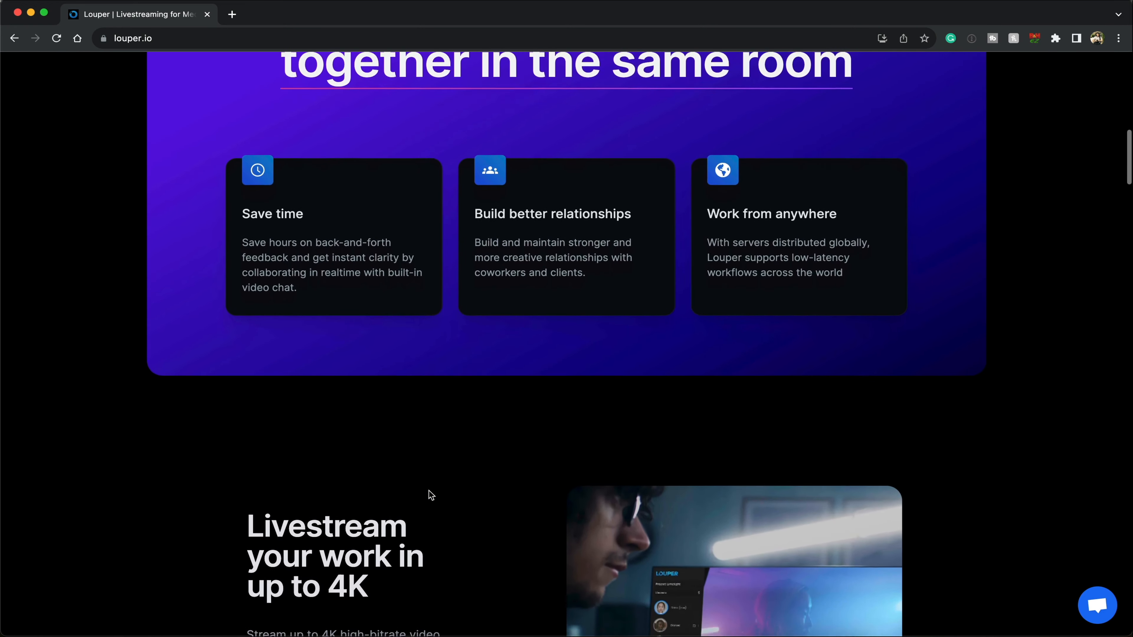
scroll(down, 3)
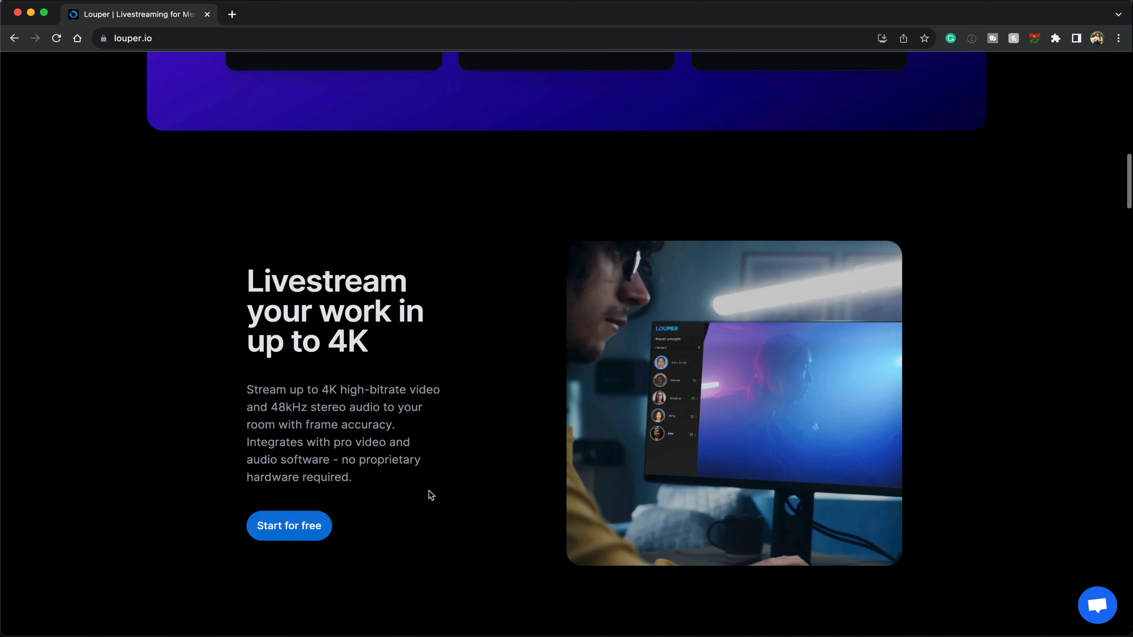
scroll(down, 3)
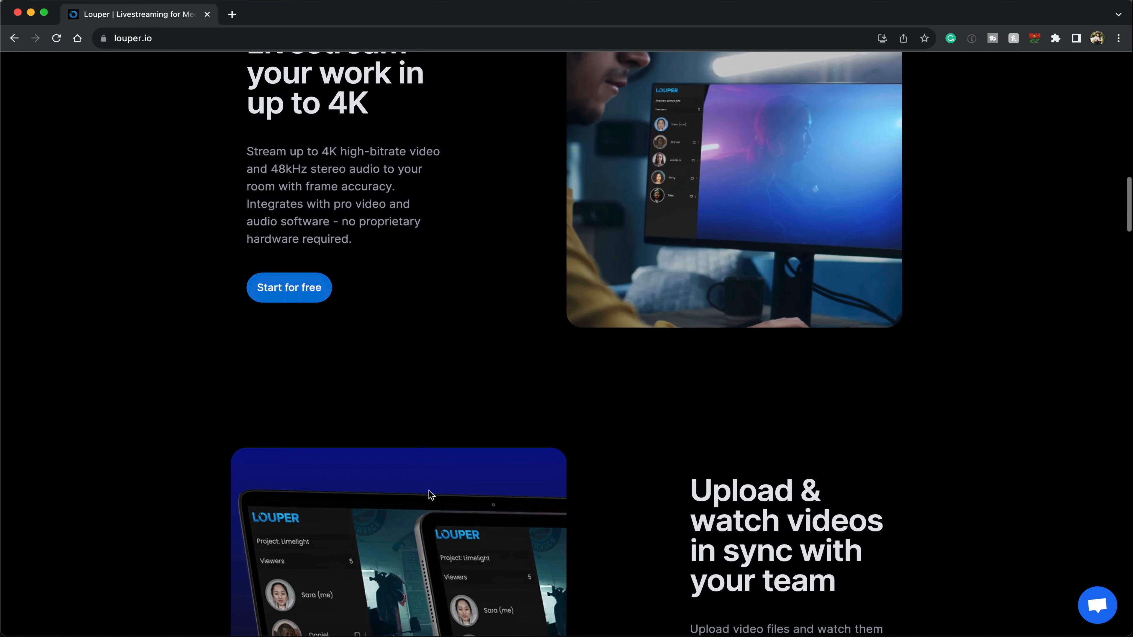
scroll(down, 3)
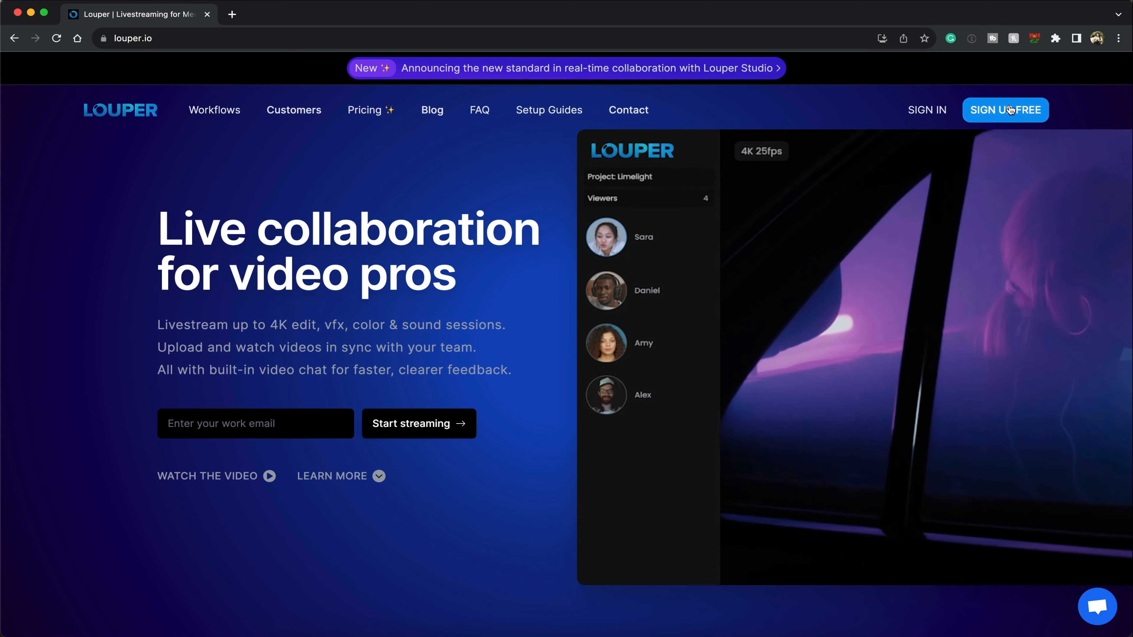
click(1005, 110)
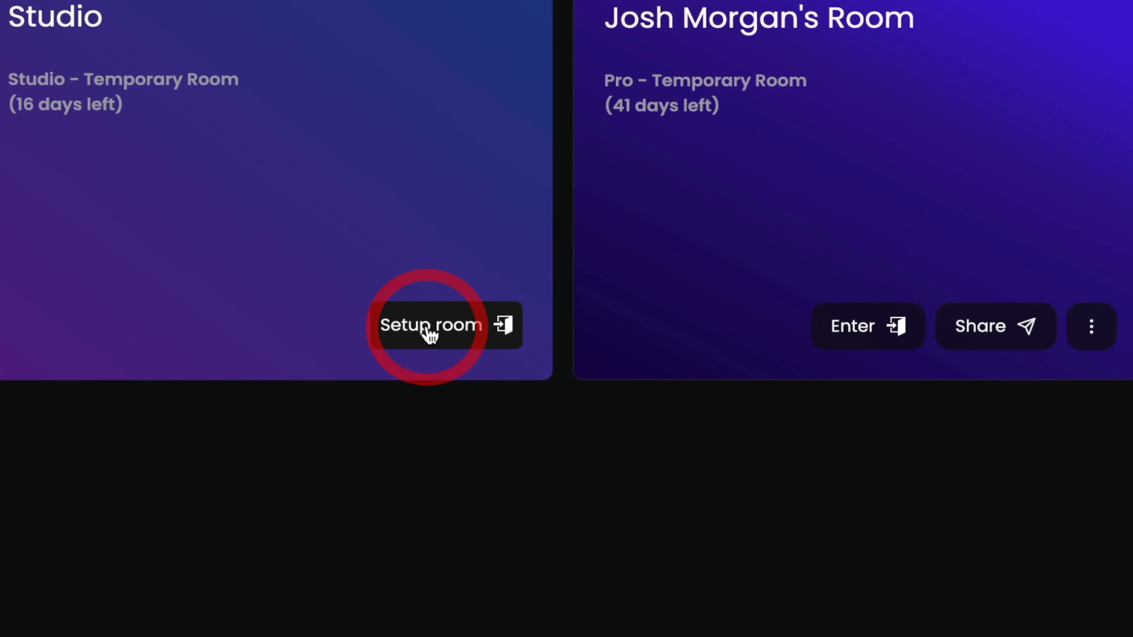
- Start setting up the Studio room and rename it Demo
click(430, 325)
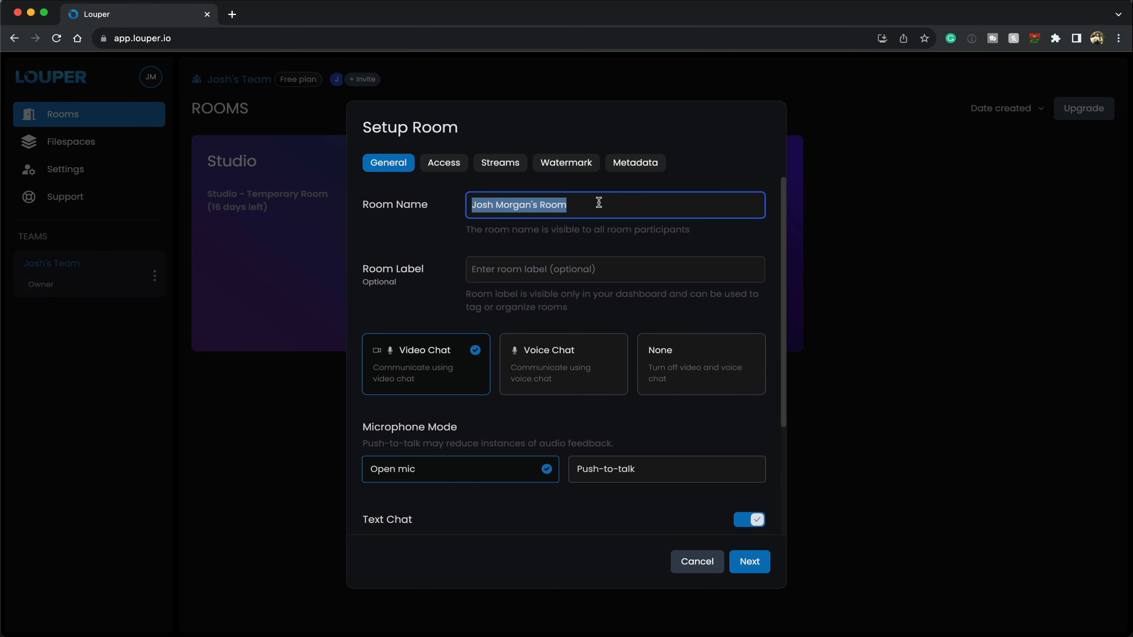
text(Demo)
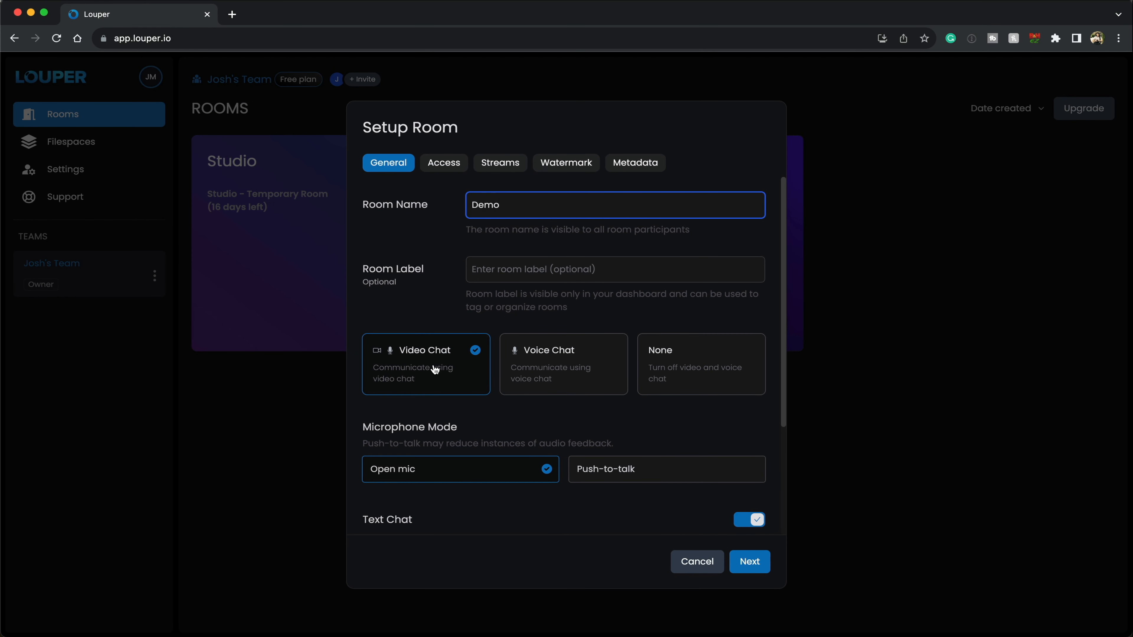
mouse_move(463, 467)
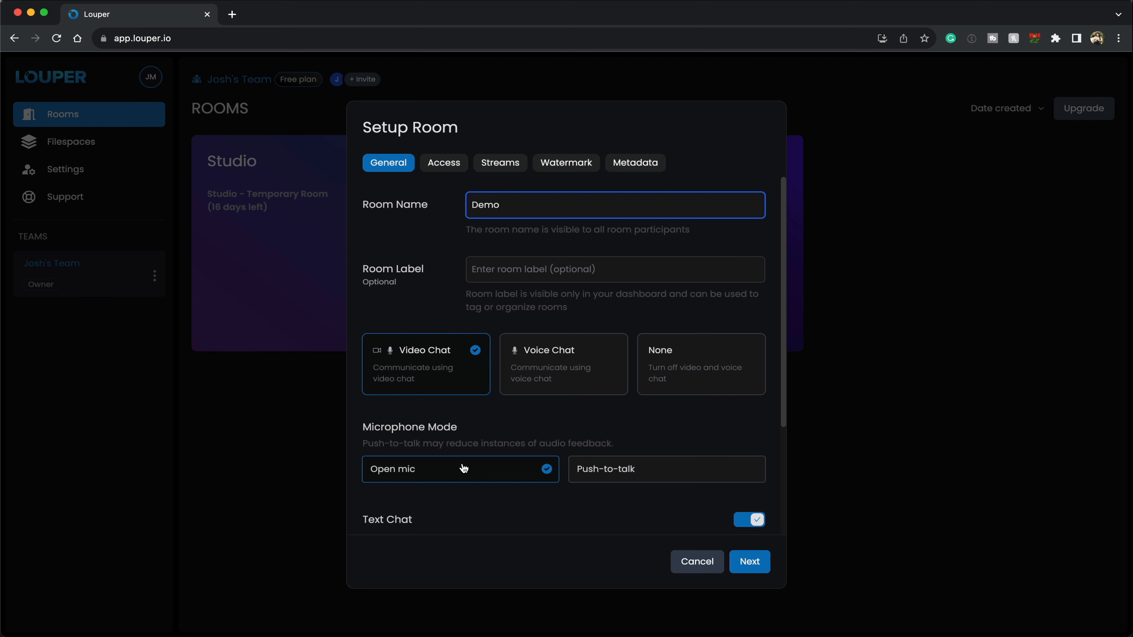
mouse_move(566, 402)
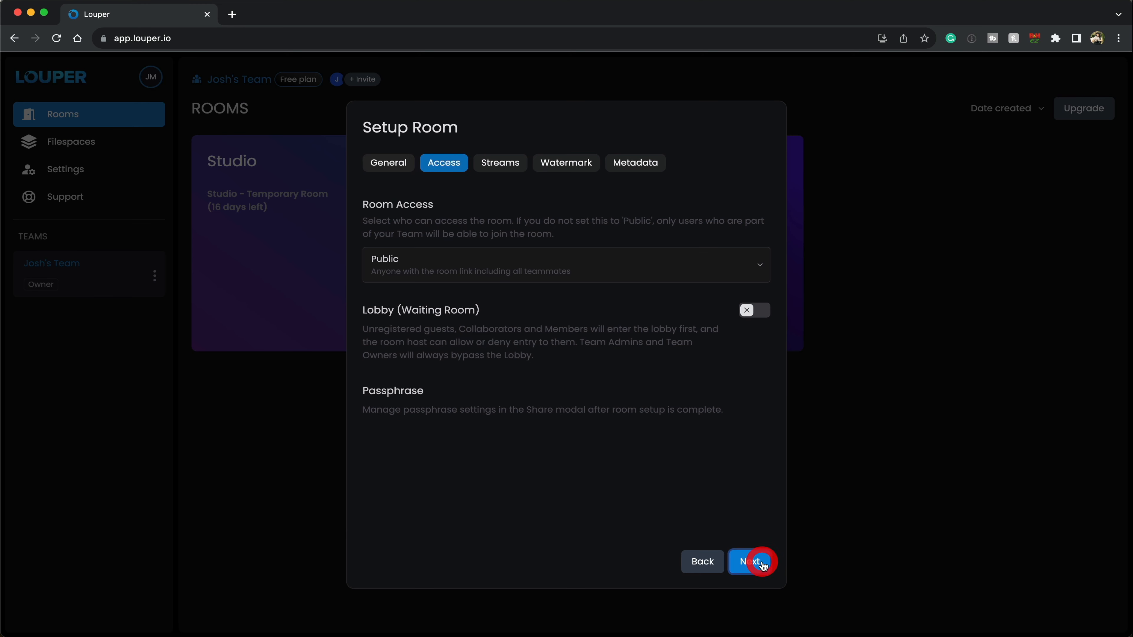
- Keep the single default RTMP stream and complete the Demo room setup
click(566, 264)
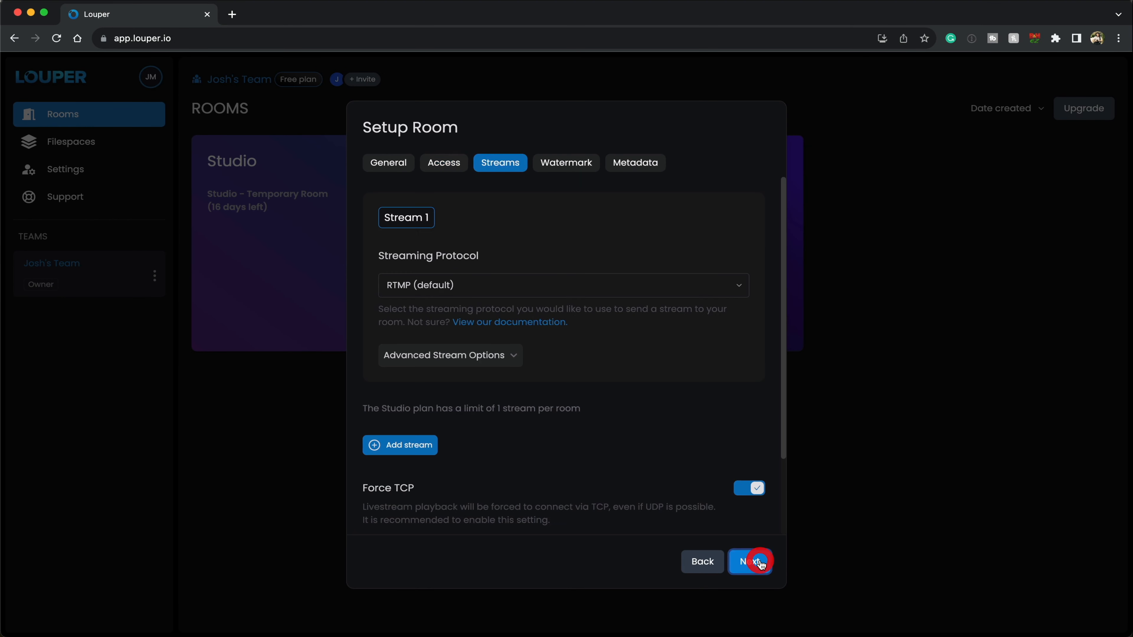
scroll(down, 3)
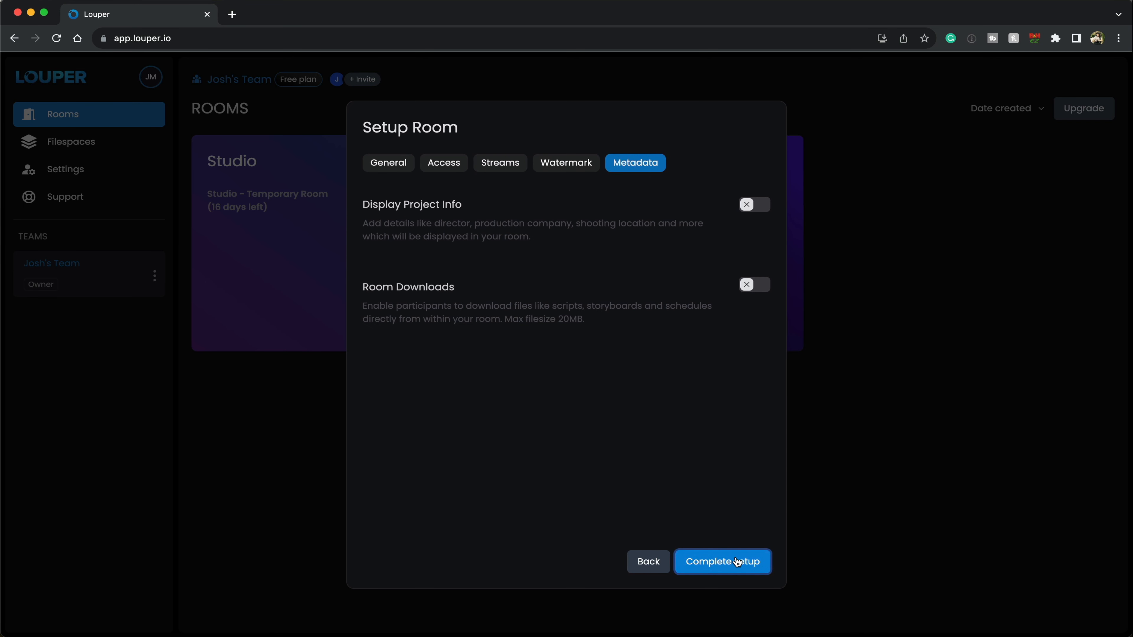
click(722, 561)
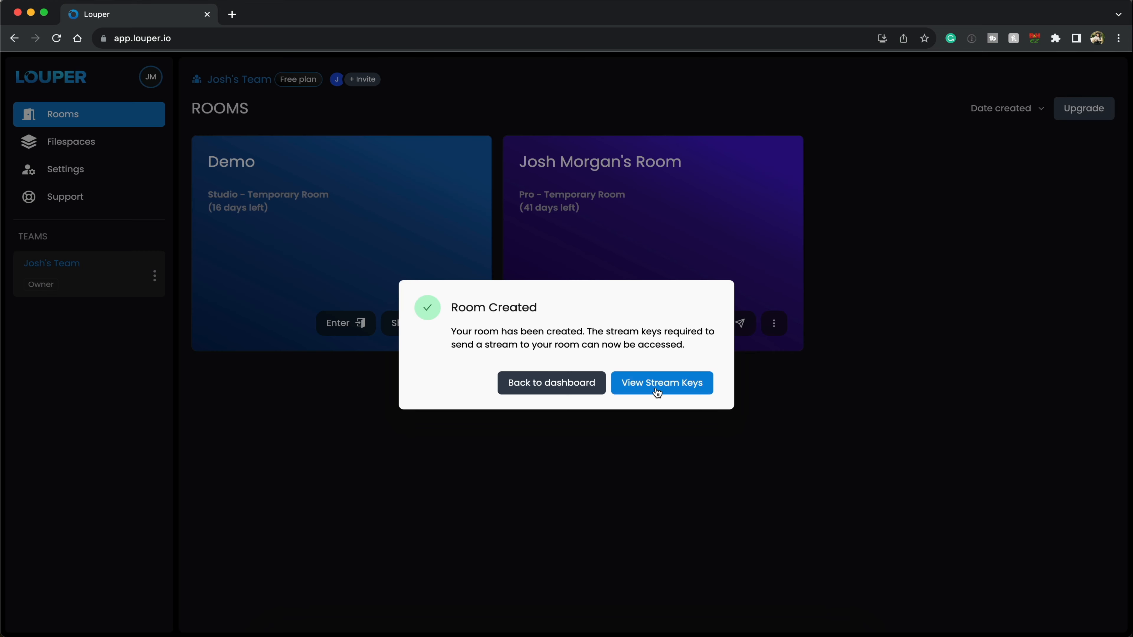
- View the Demo room's stream keys and copy the RTMP server URL and stream key
click(659, 383)
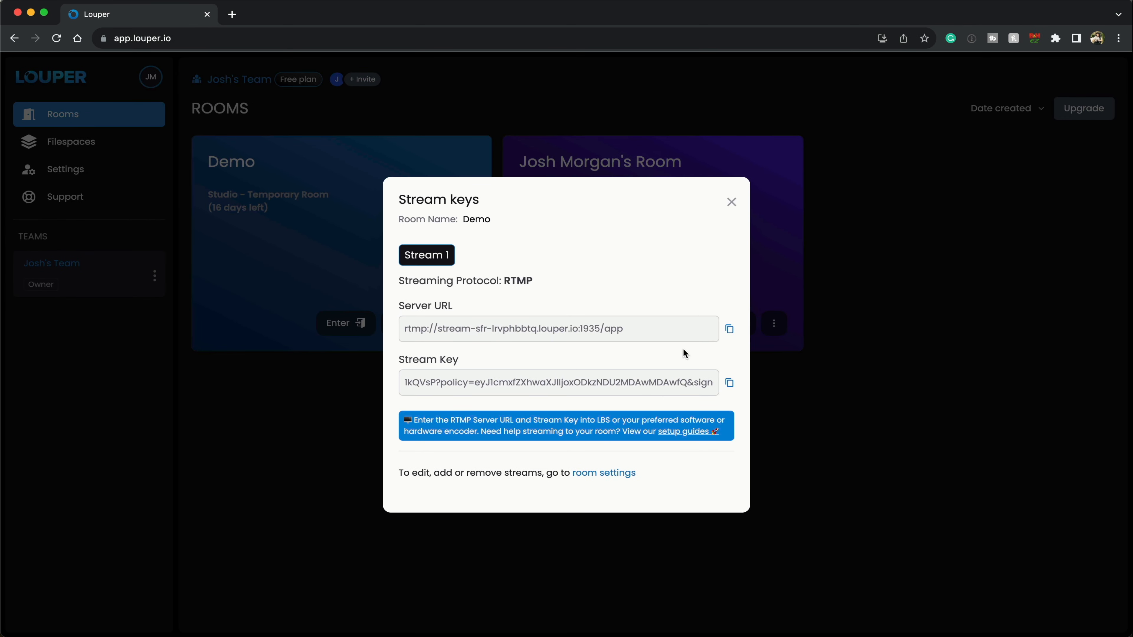
click(729, 329)
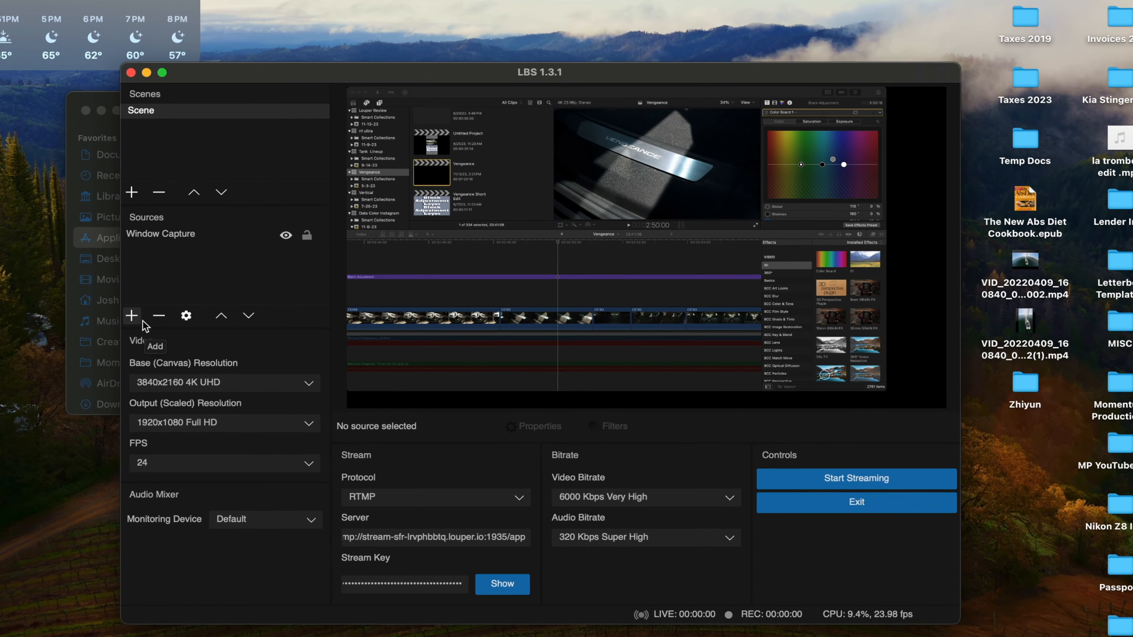
- Start streaming the Final Cut window capture from LBS to the Demo room over RTMP
drag(539, 71, 550, 45)
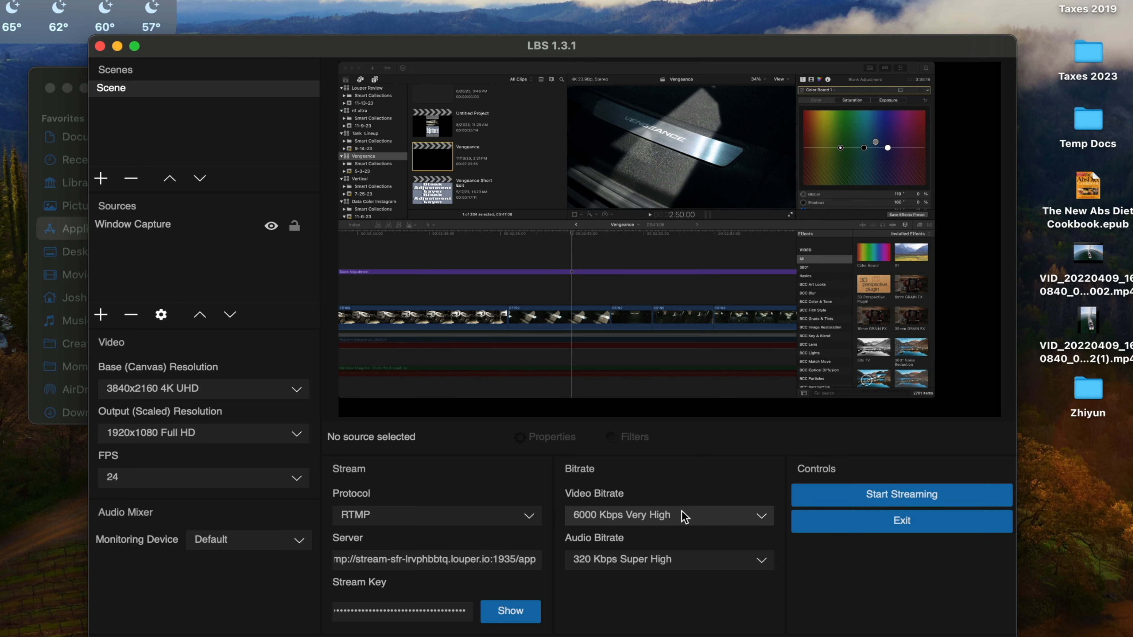
mouse_move(955, 495)
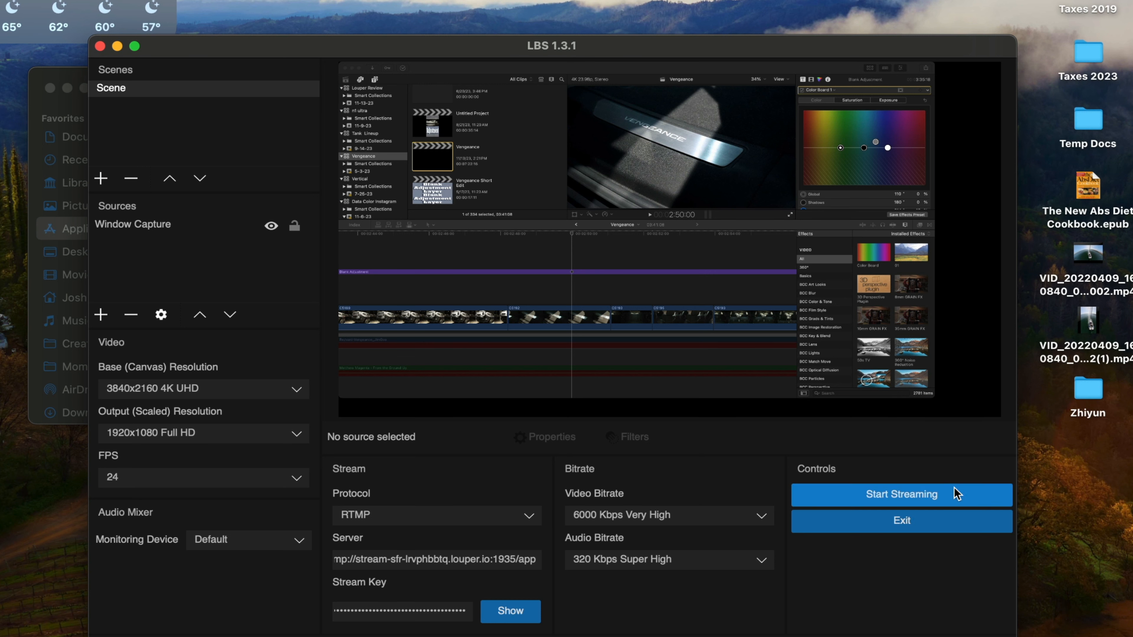
click(900, 495)
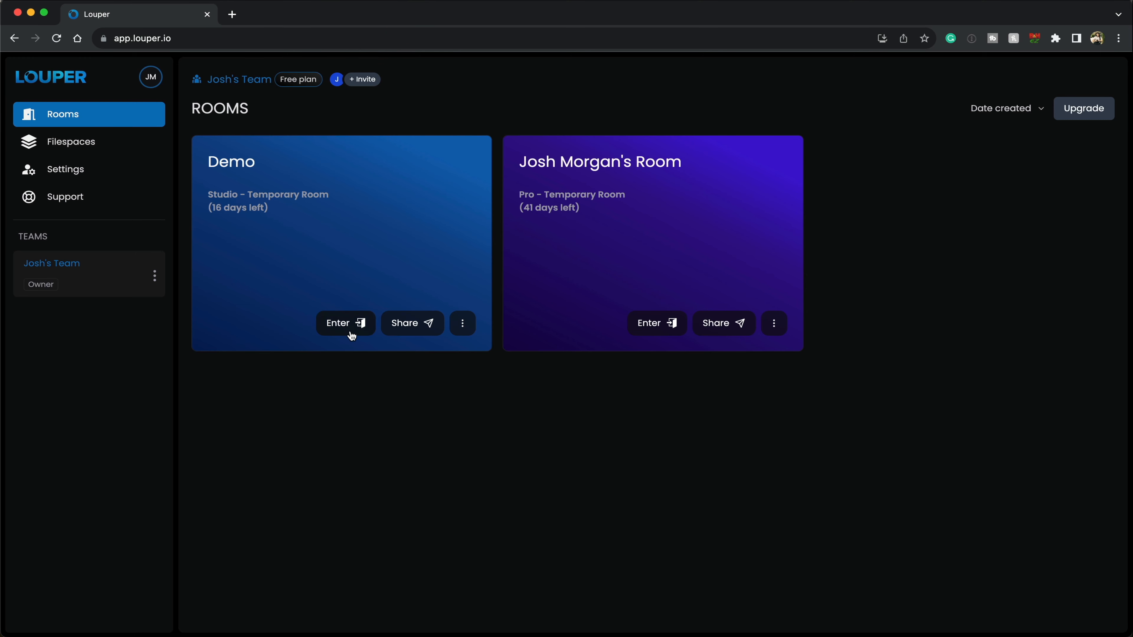
- Enter the Demo room and join it with the selected camera and microphone
click(344, 323)
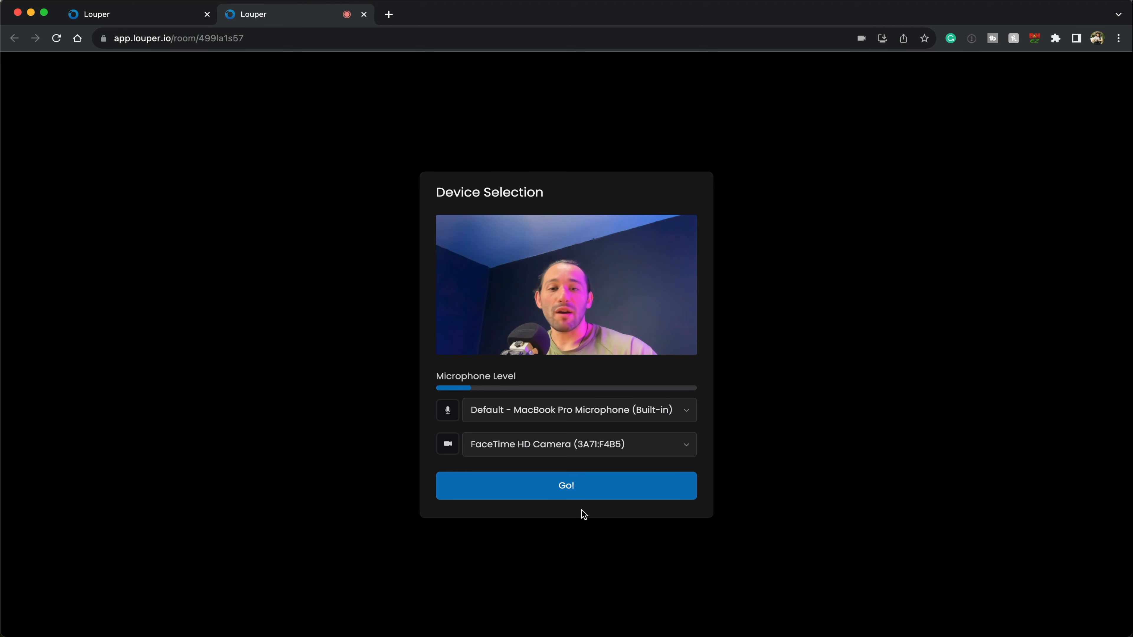
click(565, 485)
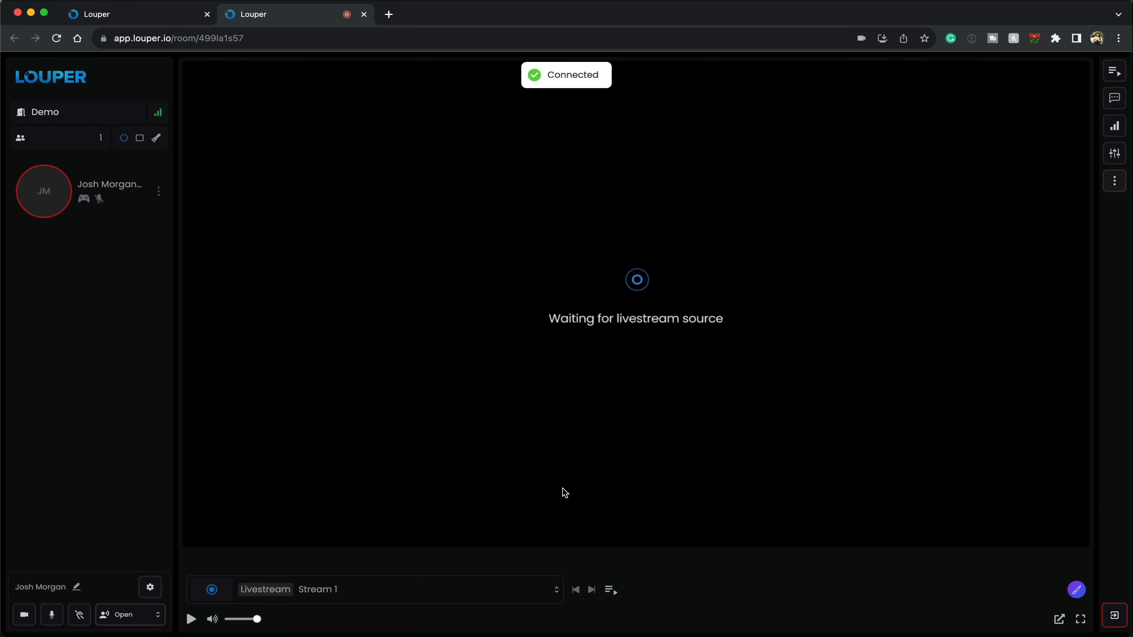
- Copy the Demo room's invitation link from Share room and dismiss the dialog
click(1115, 180)
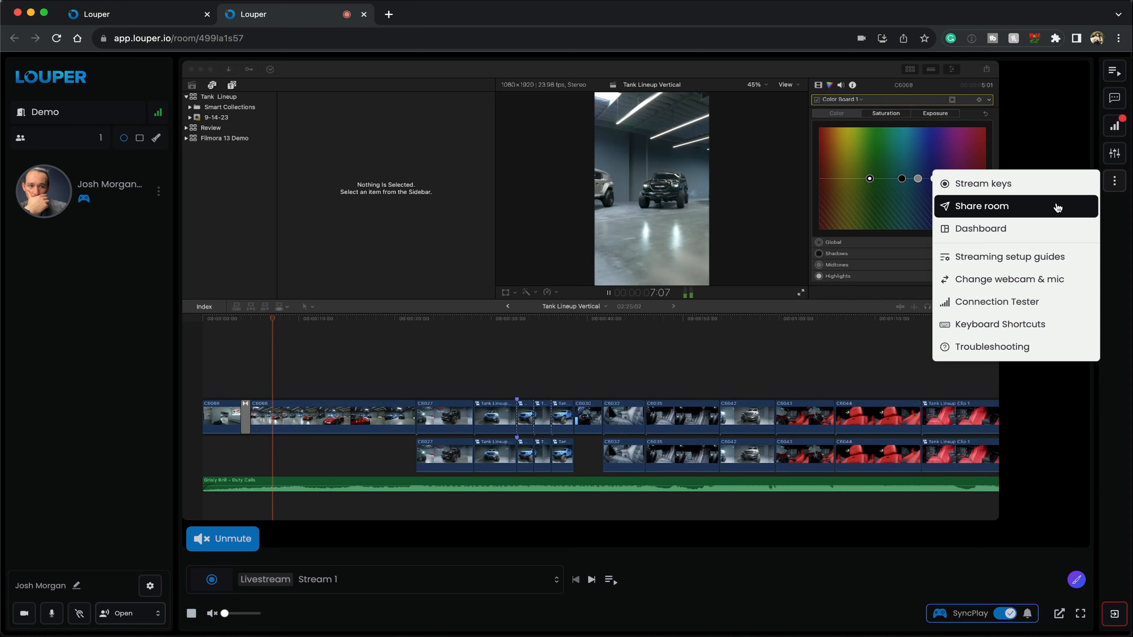
click(982, 206)
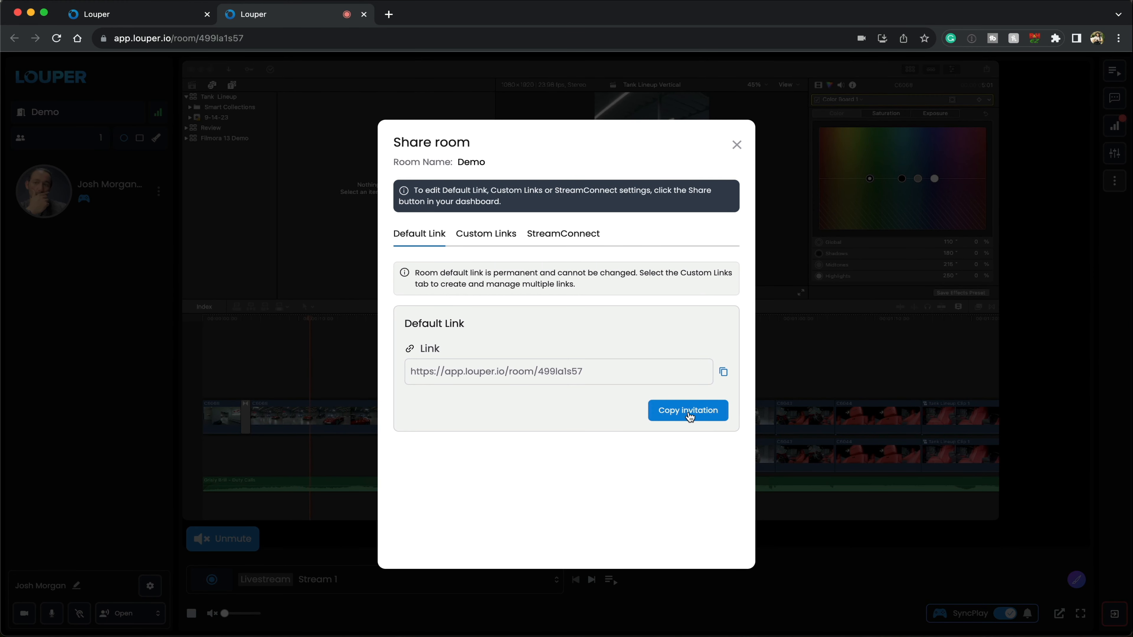
click(687, 410)
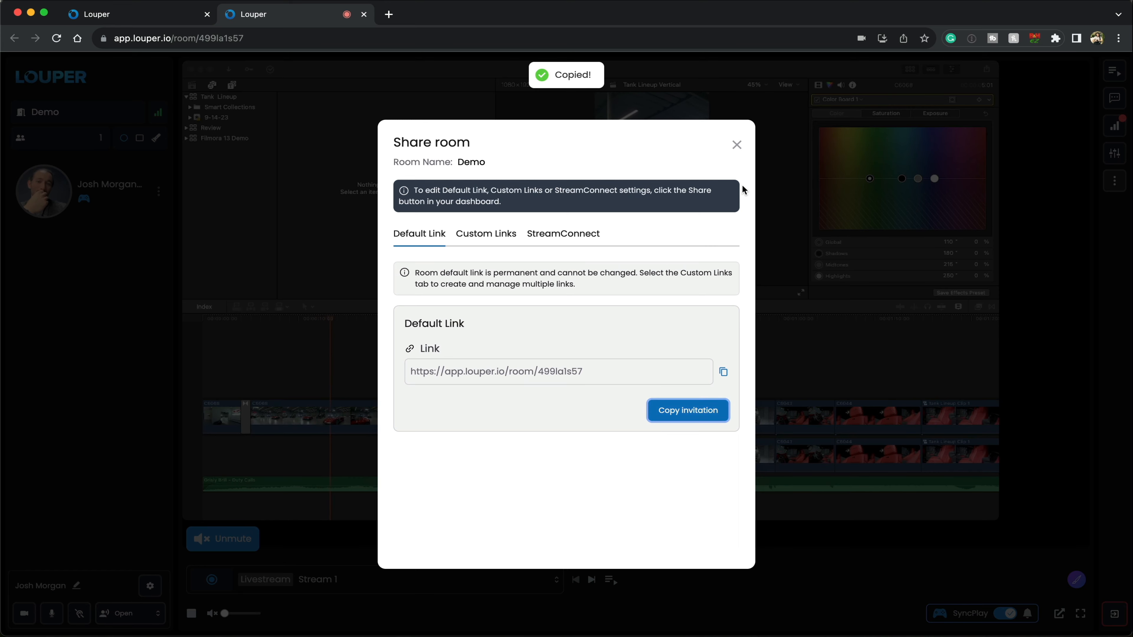
click(736, 145)
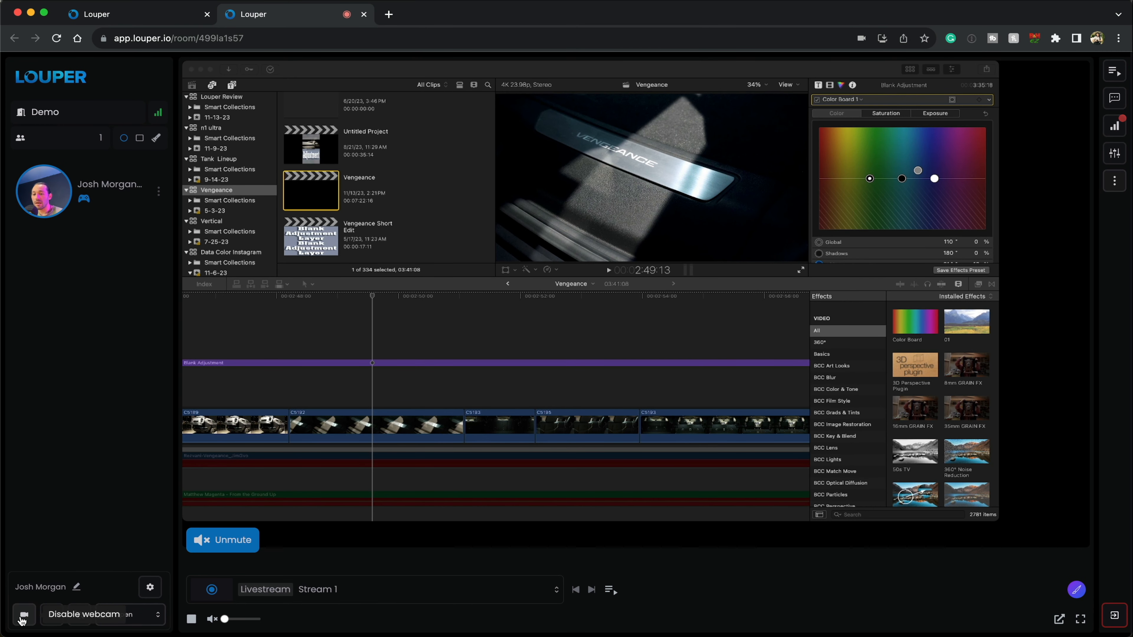
- Check the webcam control and who is allowed to join the room
click(24, 614)
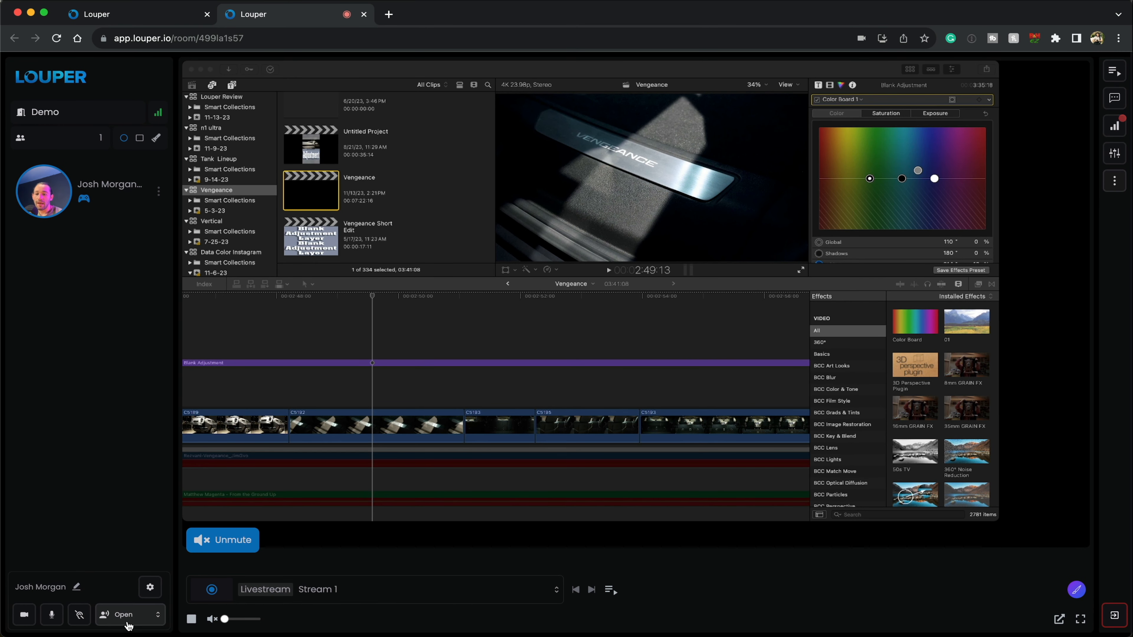
click(123, 615)
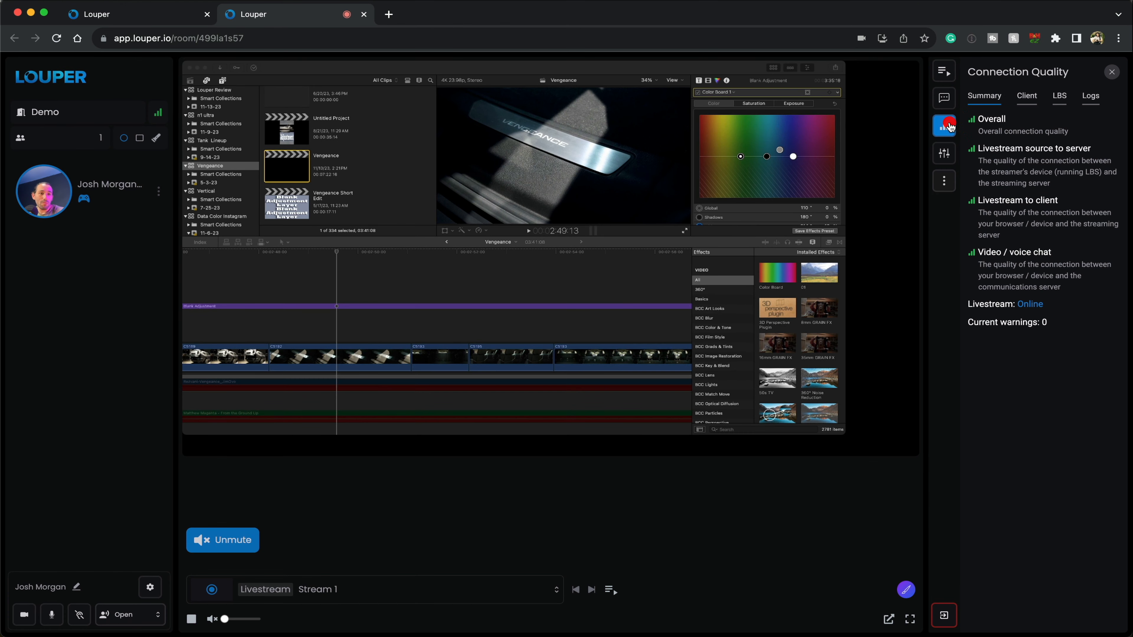
- View the Audio Mixer, then open the team dashboard in a new tab
click(944, 154)
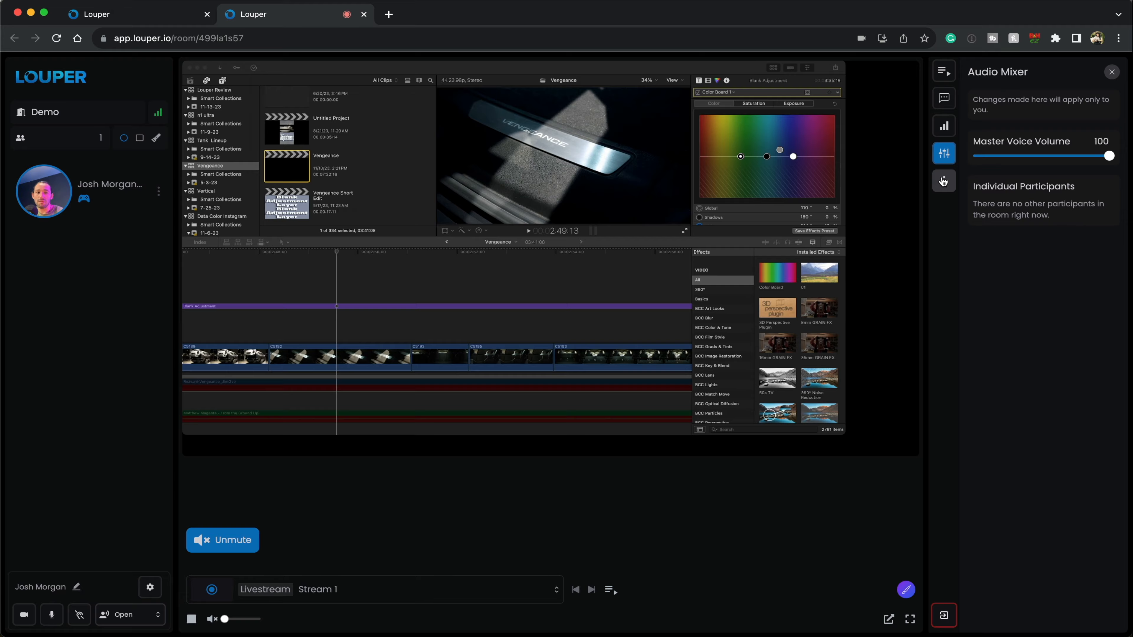
click(943, 181)
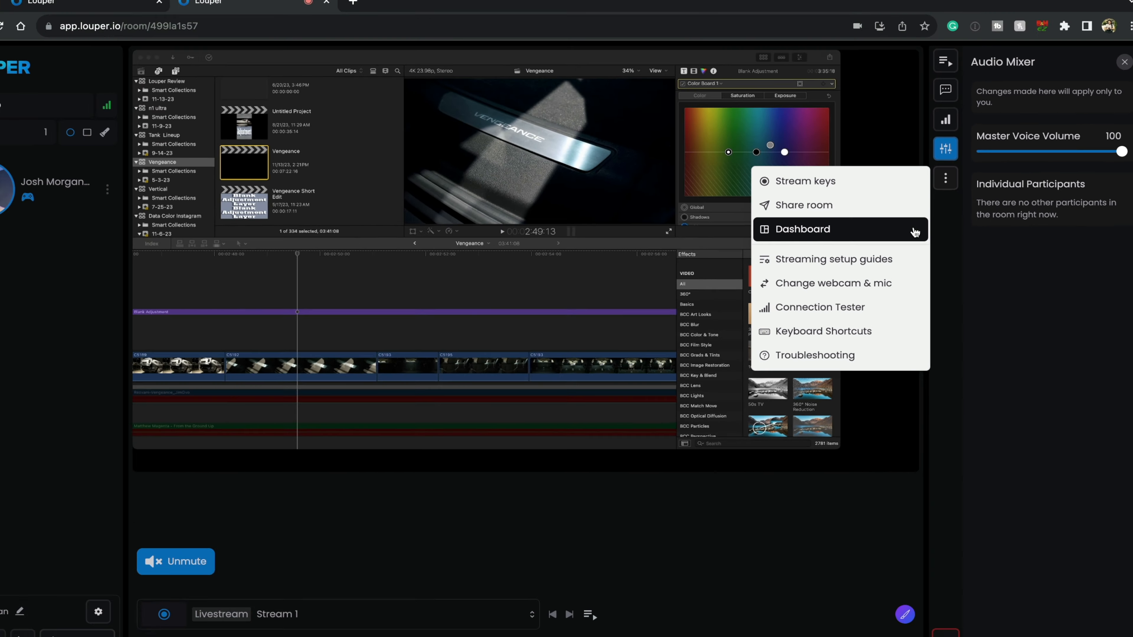
click(801, 229)
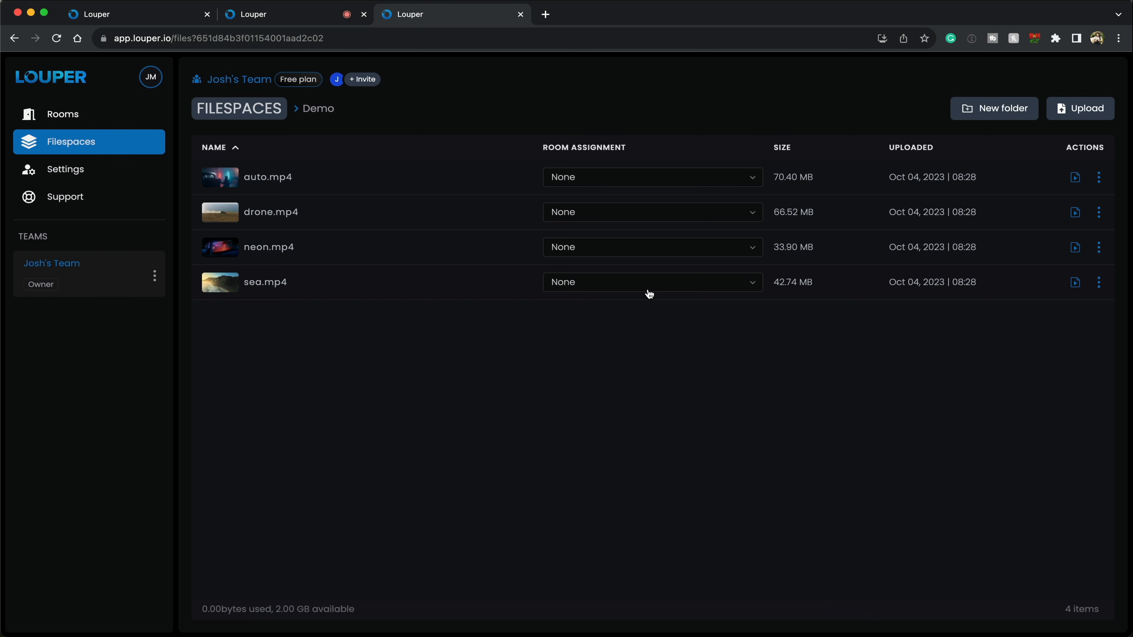
- Assign auto.mp4 to the Demo room and start assigning drone.mp4
click(267, 177)
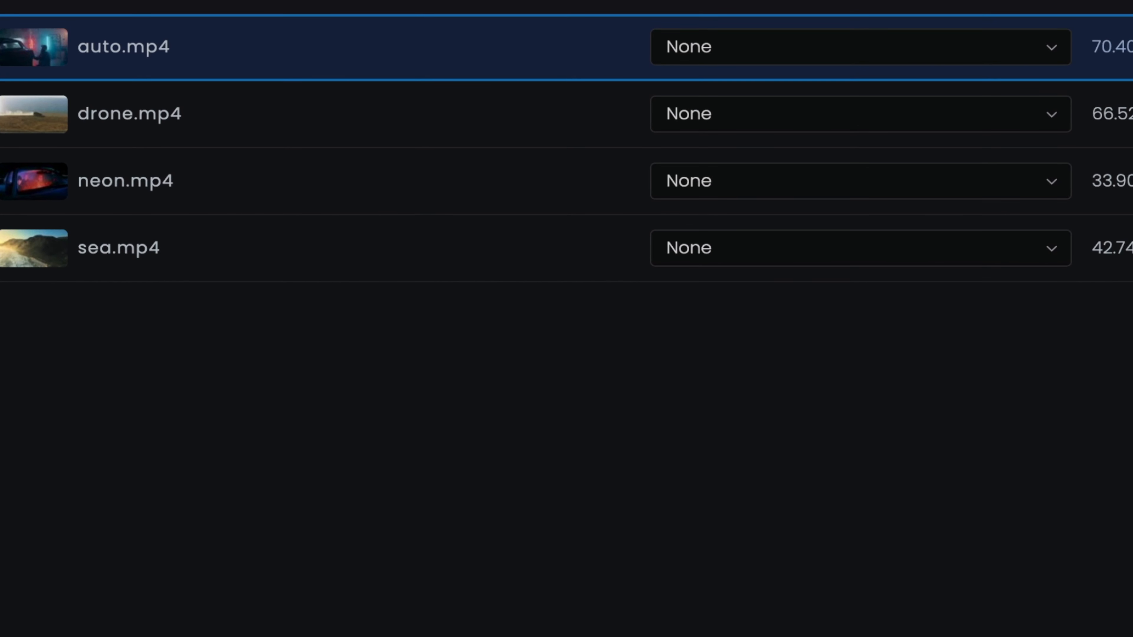
click(741, 107)
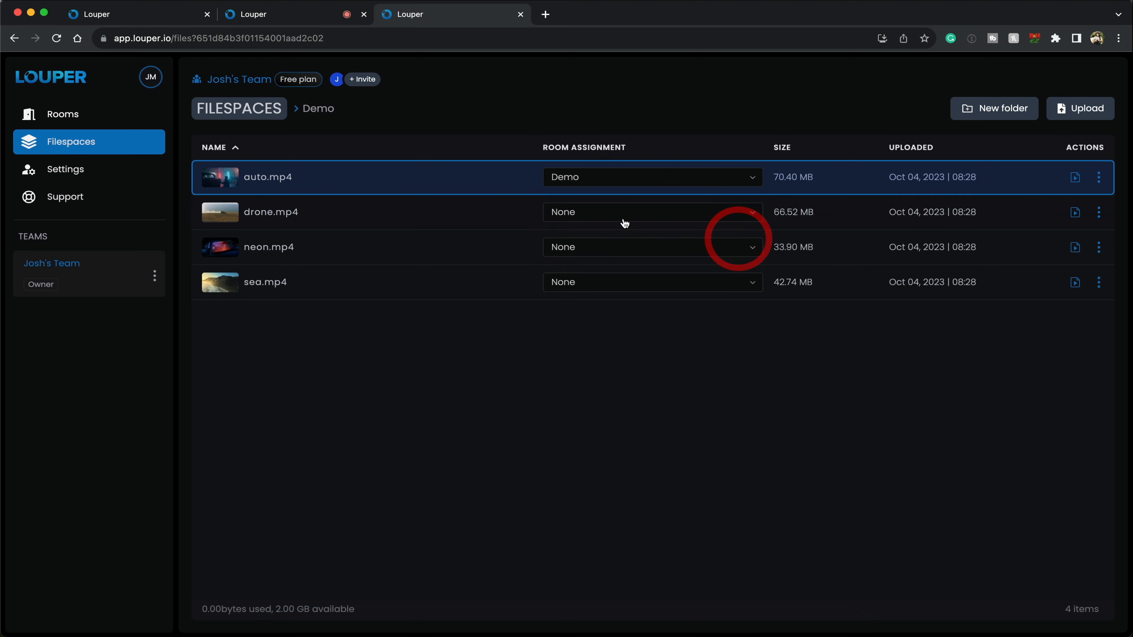
click(651, 212)
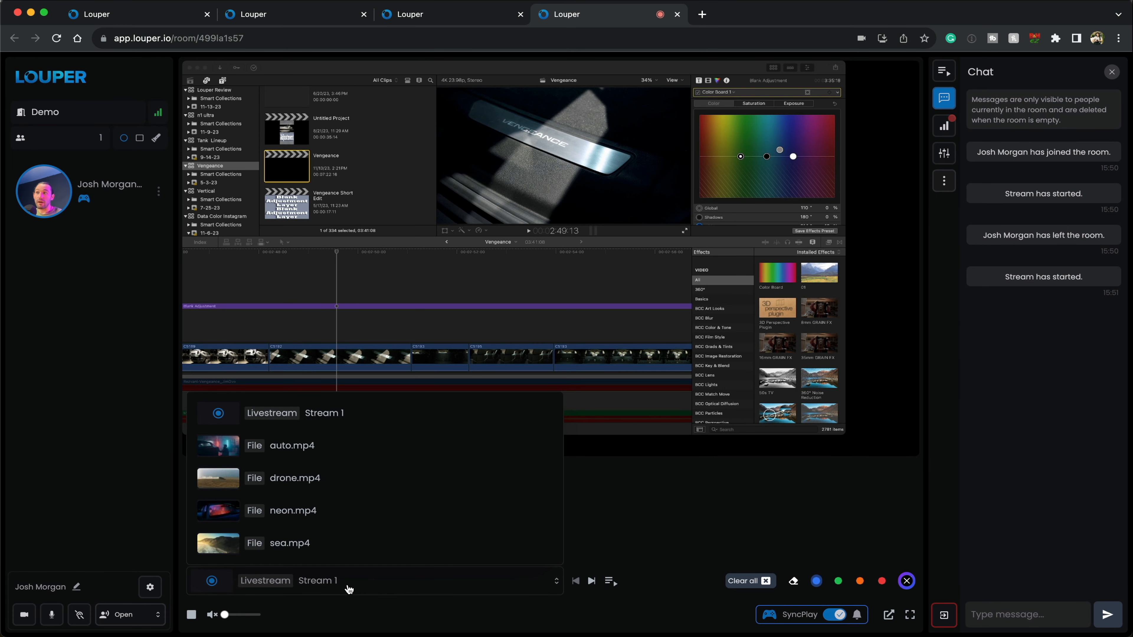
mouse_move(359, 464)
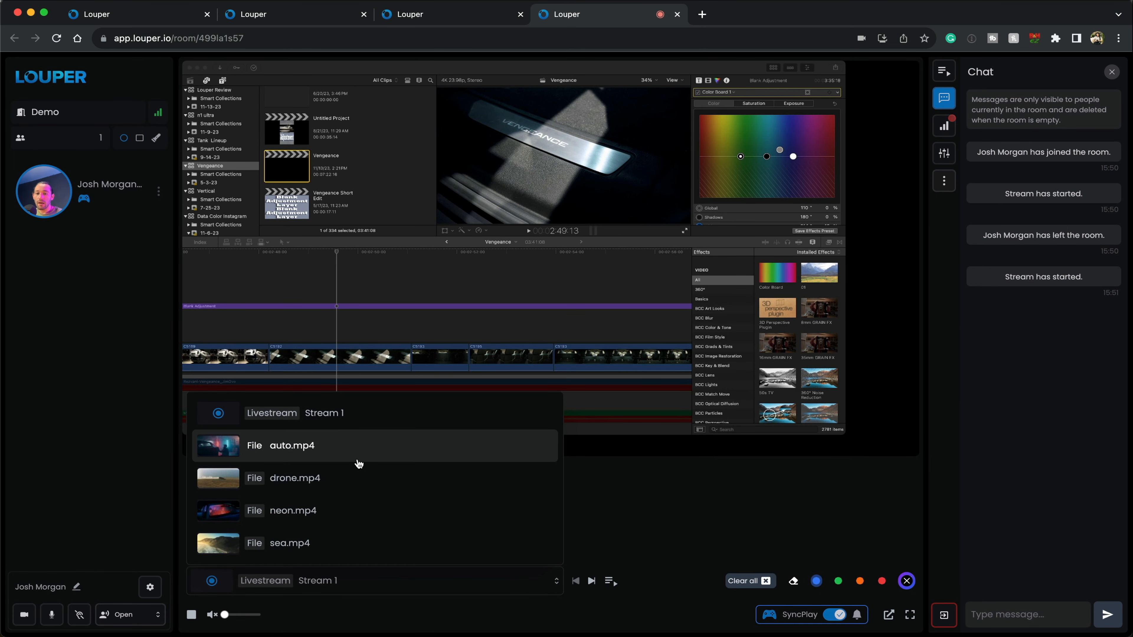
- Play auto.mp4 in the Demo room, then switch the source back to Livestream Stream 1
click(291, 445)
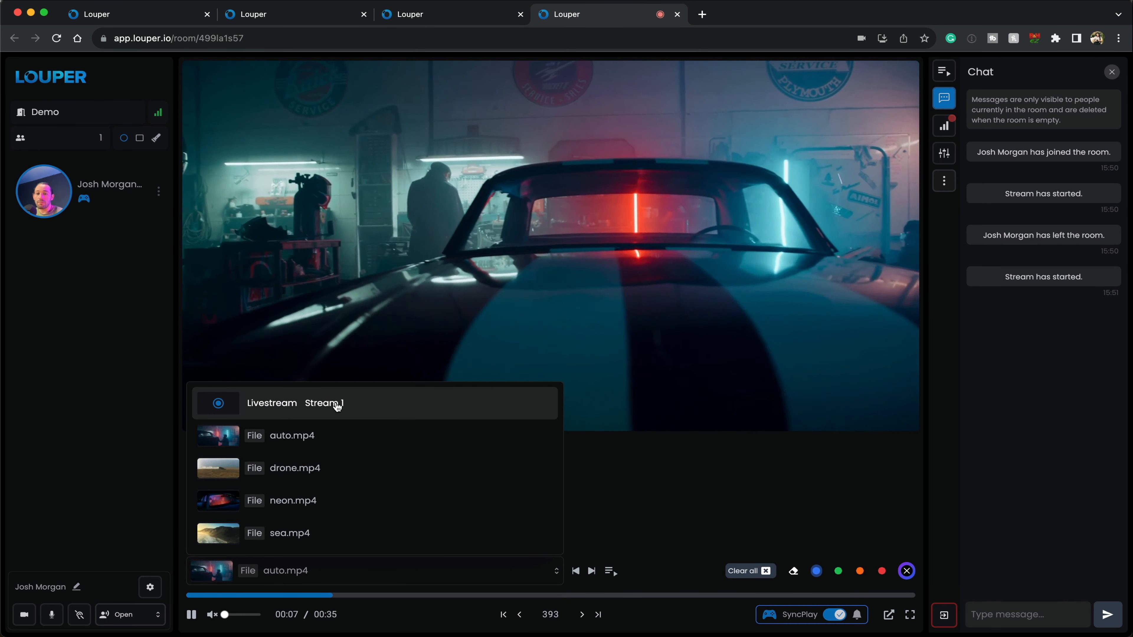
click(324, 403)
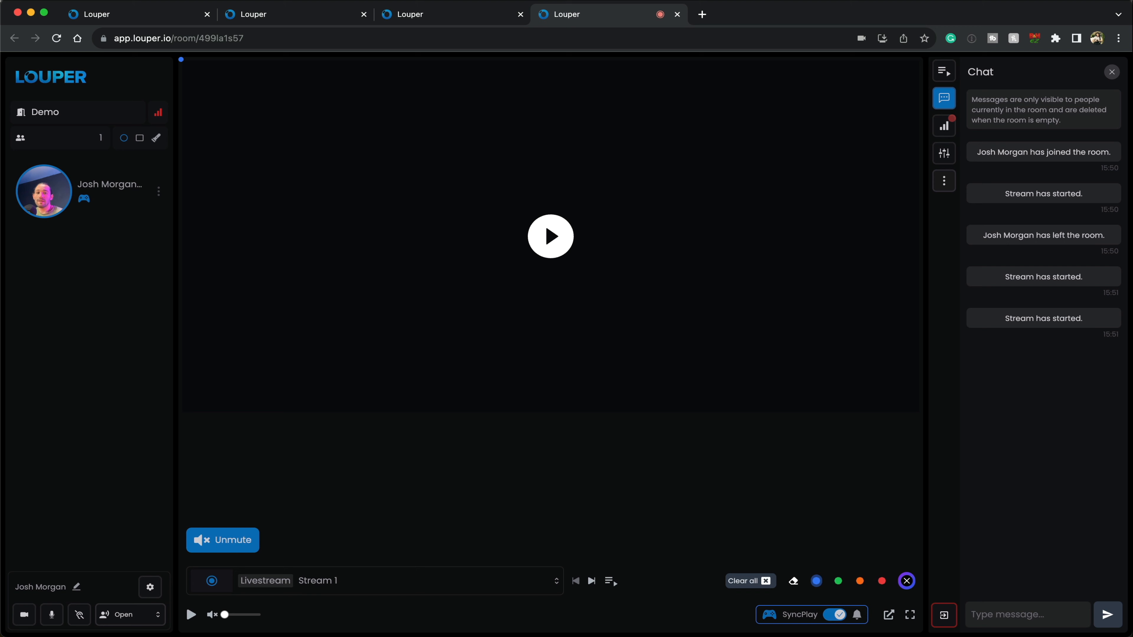